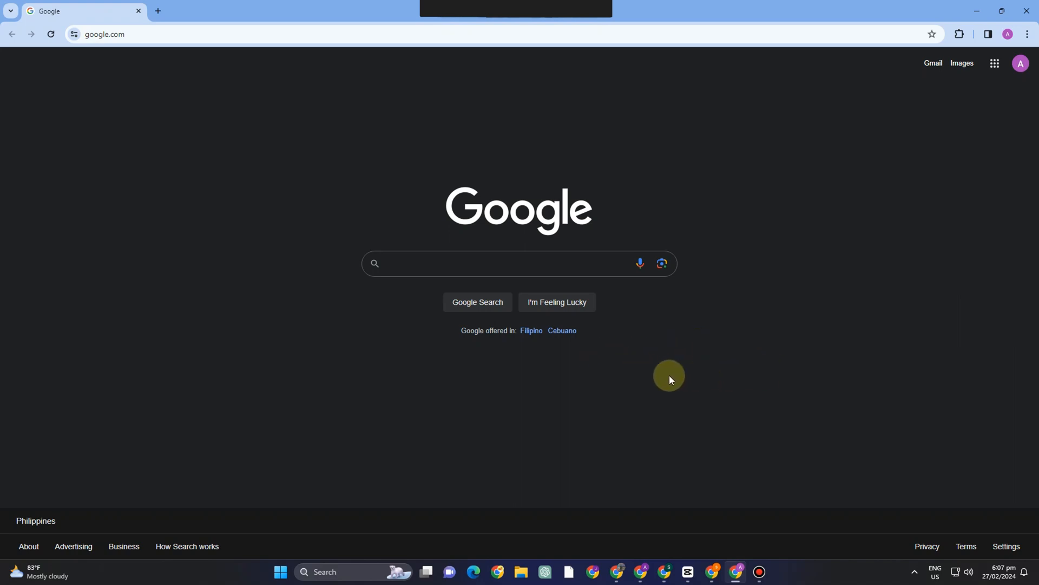
mouse_move(837, 414)
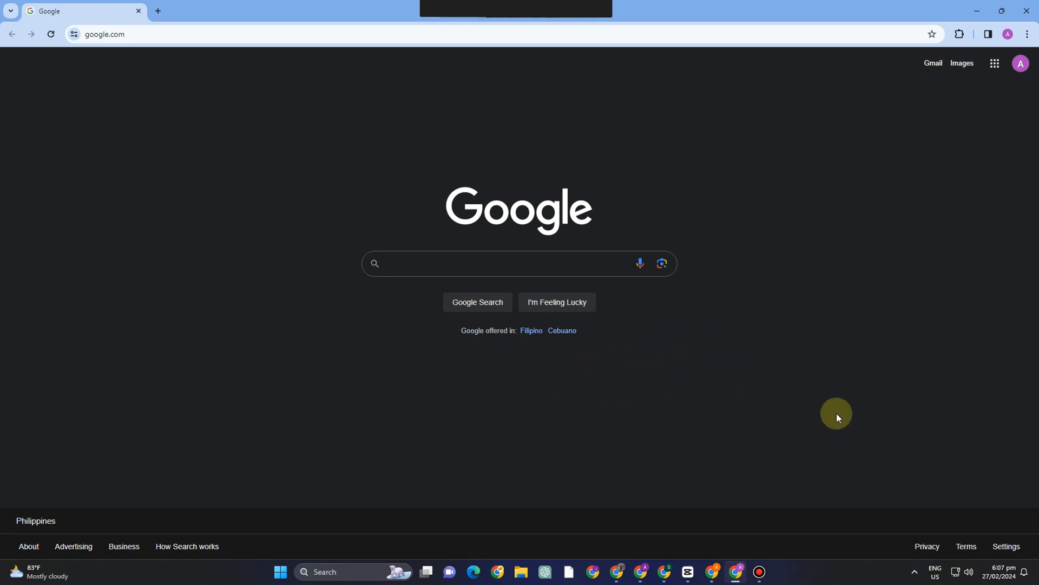
mouse_move(874, 355)
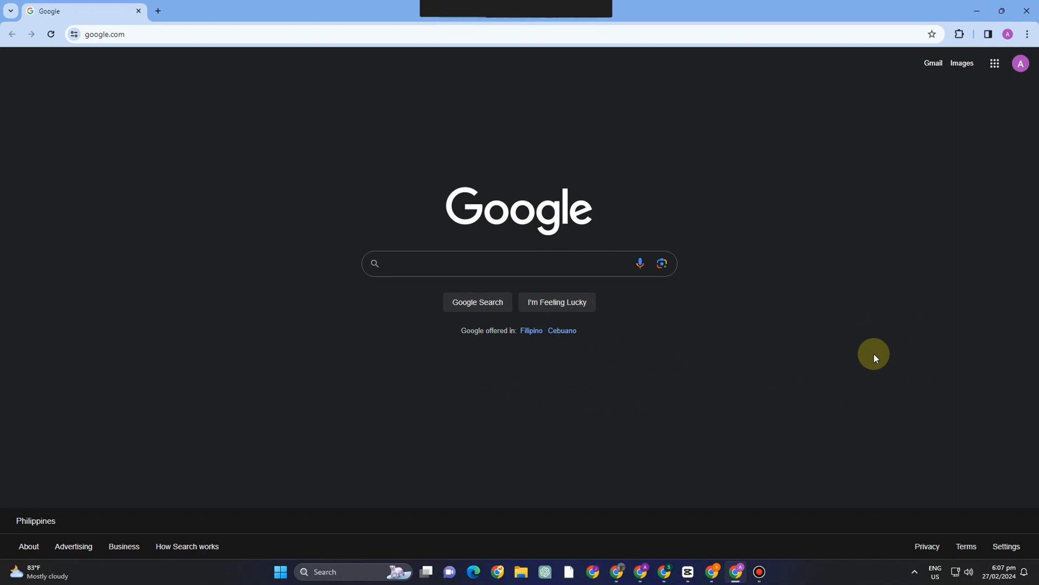
mouse_move(297, 513)
text(run)
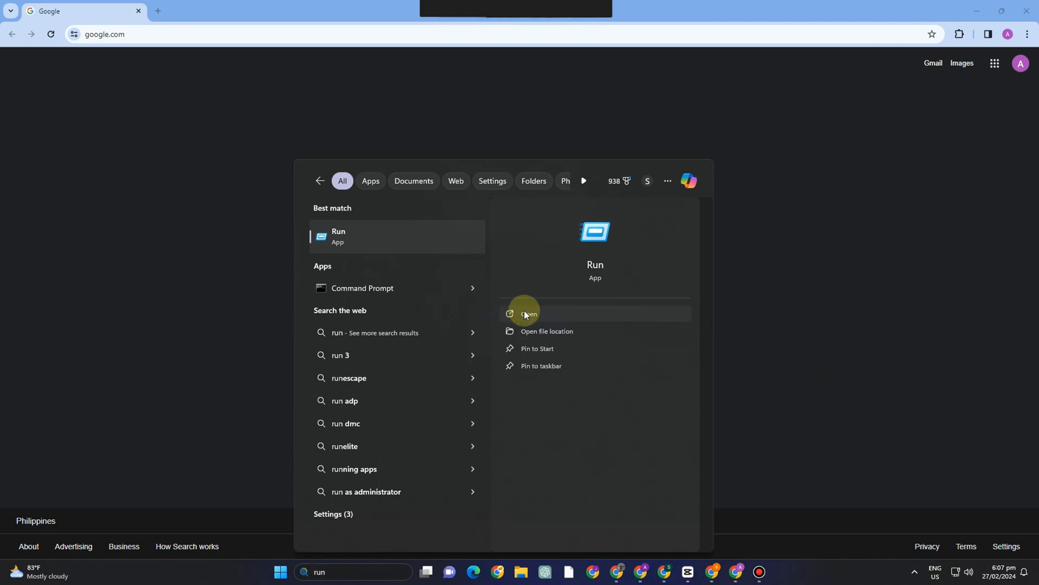
Launch Run and use %appdata% to show the AppData Roaming folder in File Explorer.
click(528, 314)
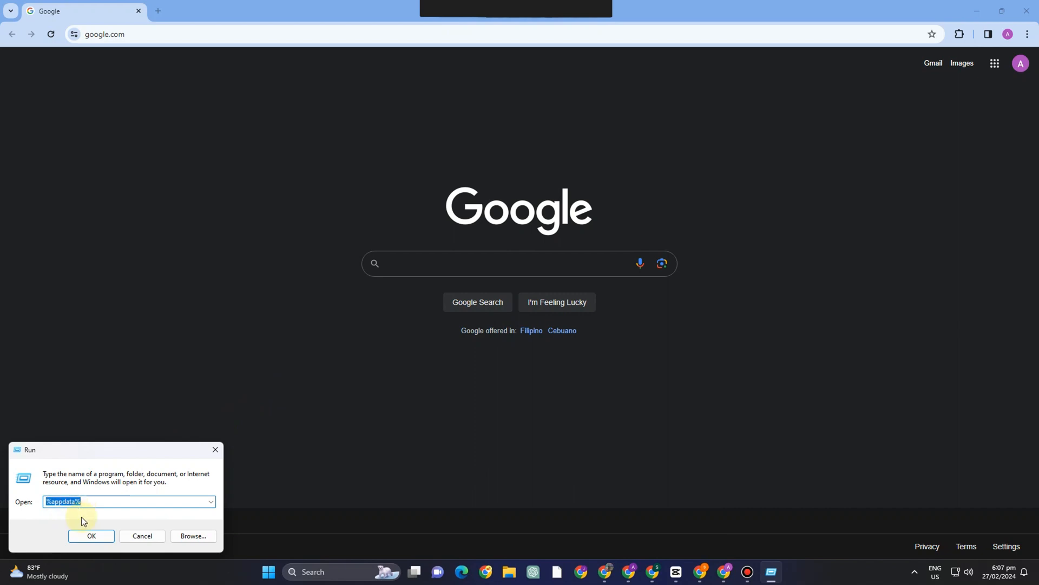
click(91, 536)
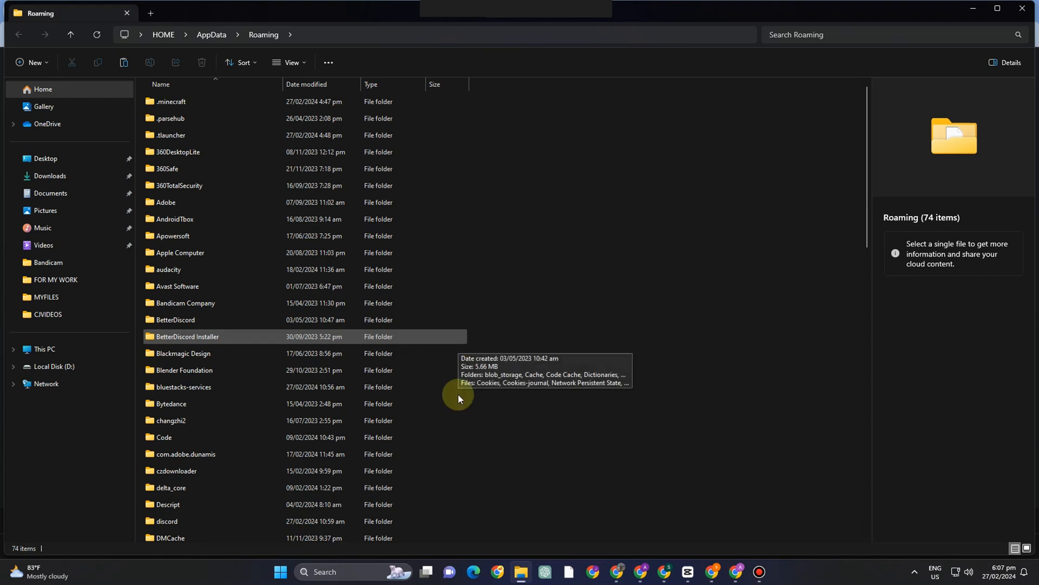
mouse_move(260, 204)
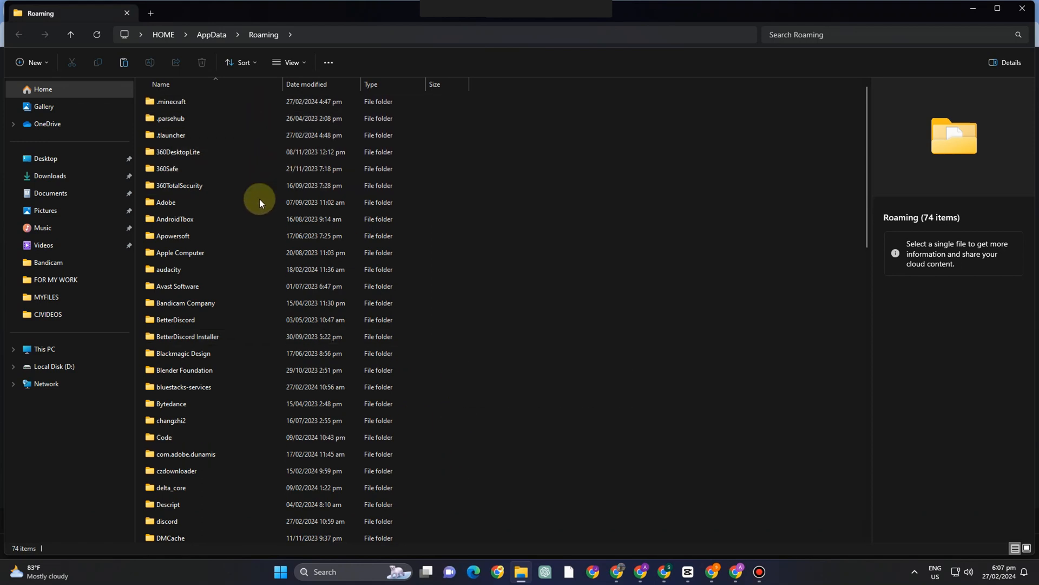
mouse_move(260, 106)
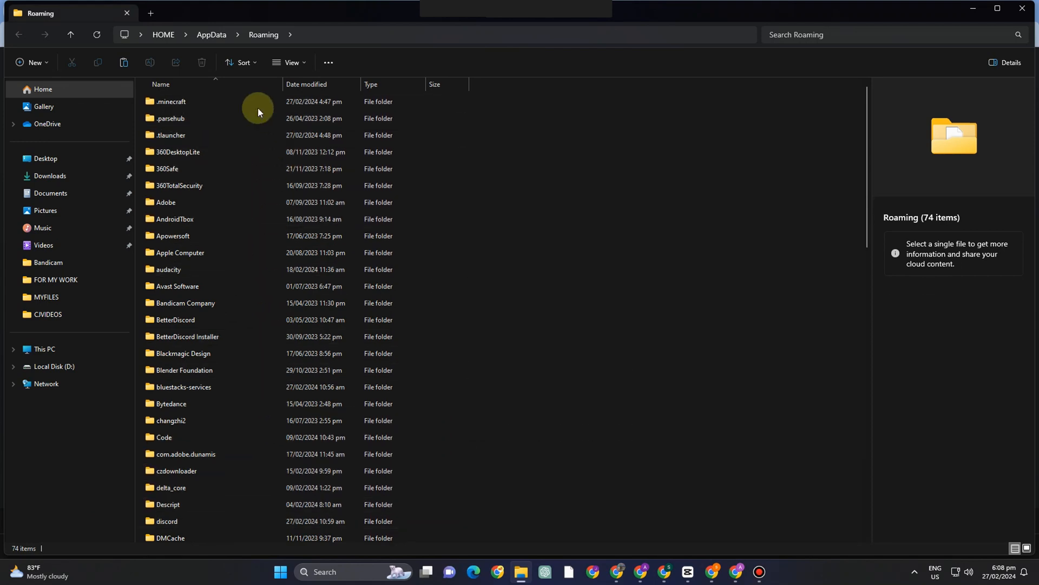
Navigate into .minecraft and then its versions folder.
double_click(171, 101)
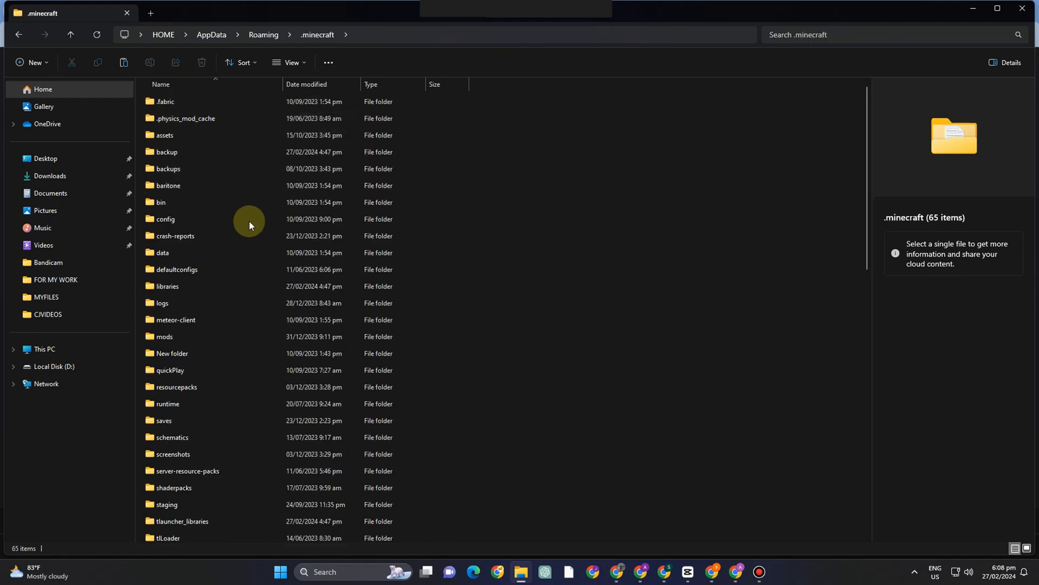
scroll(down, 3)
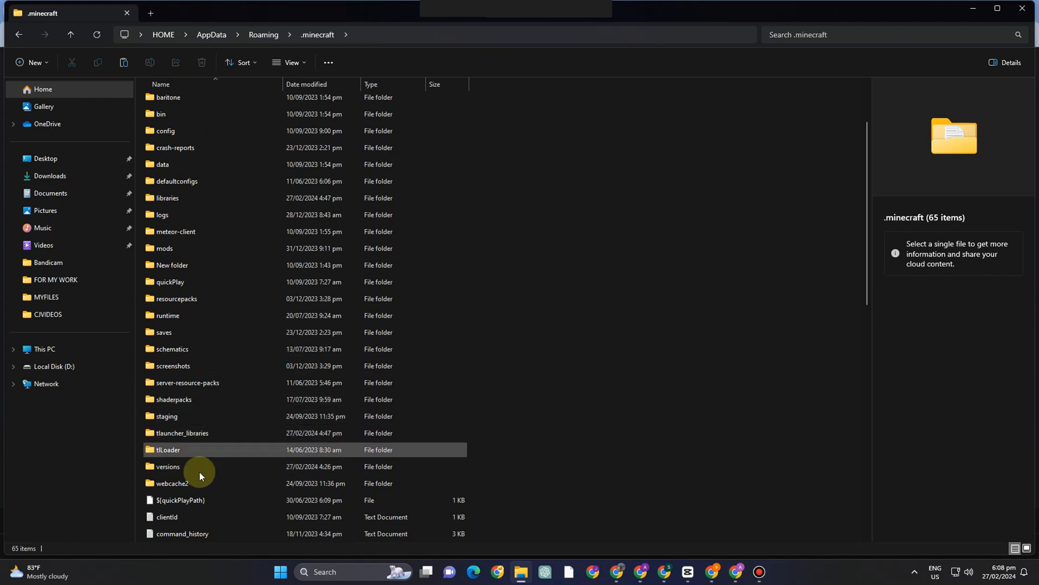
double_click(169, 466)
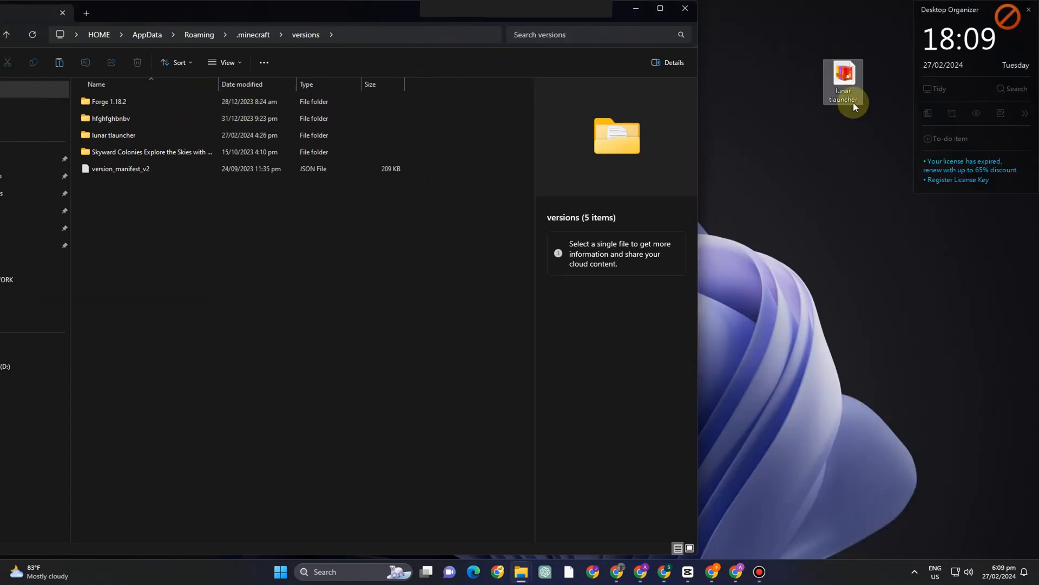
mouse_move(849, 82)
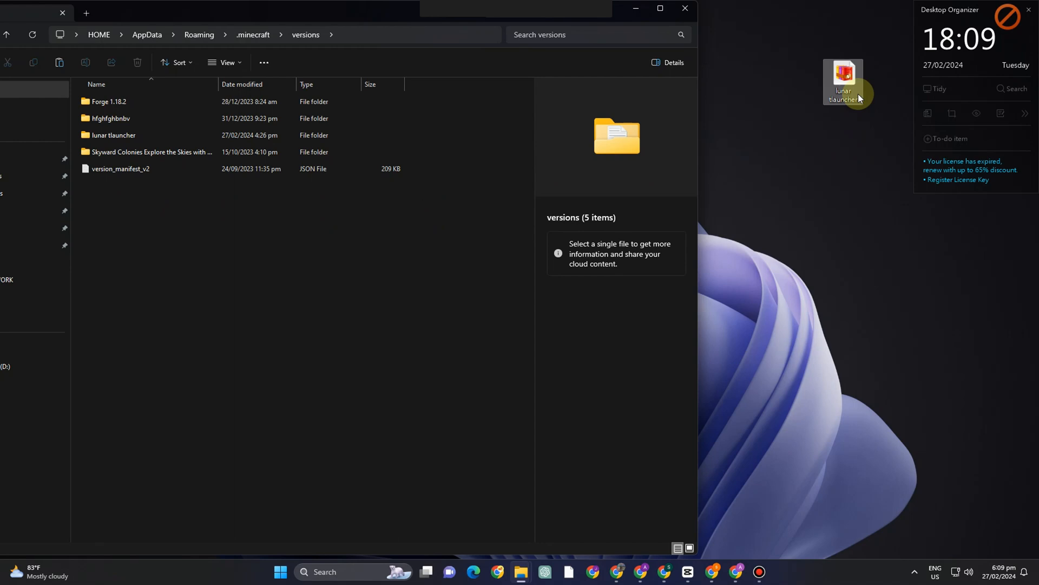
Move the lunar tlauncher zip from the desktop into the versions folder.
drag(843, 79, 299, 226)
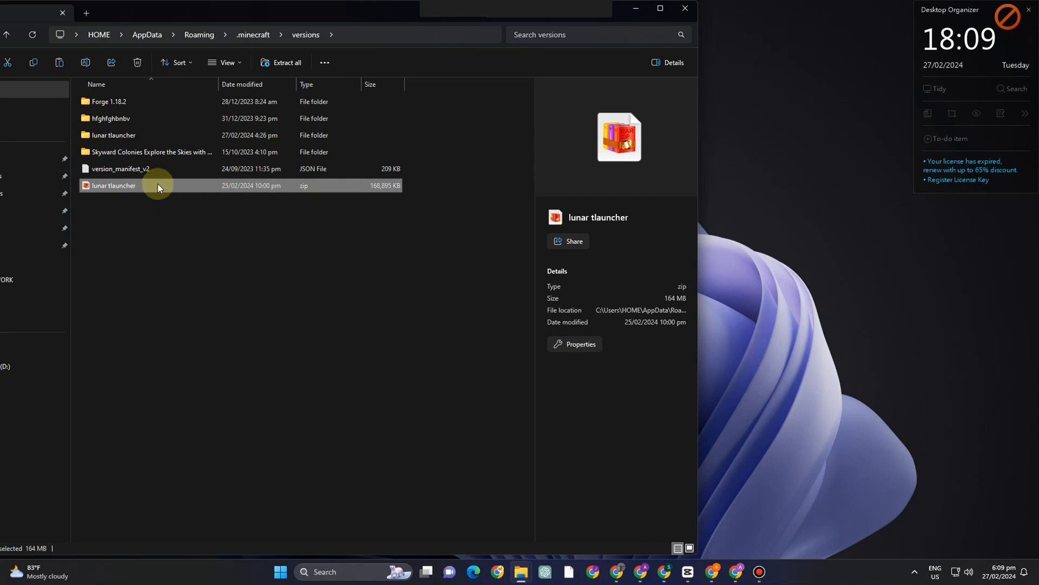
mouse_move(165, 186)
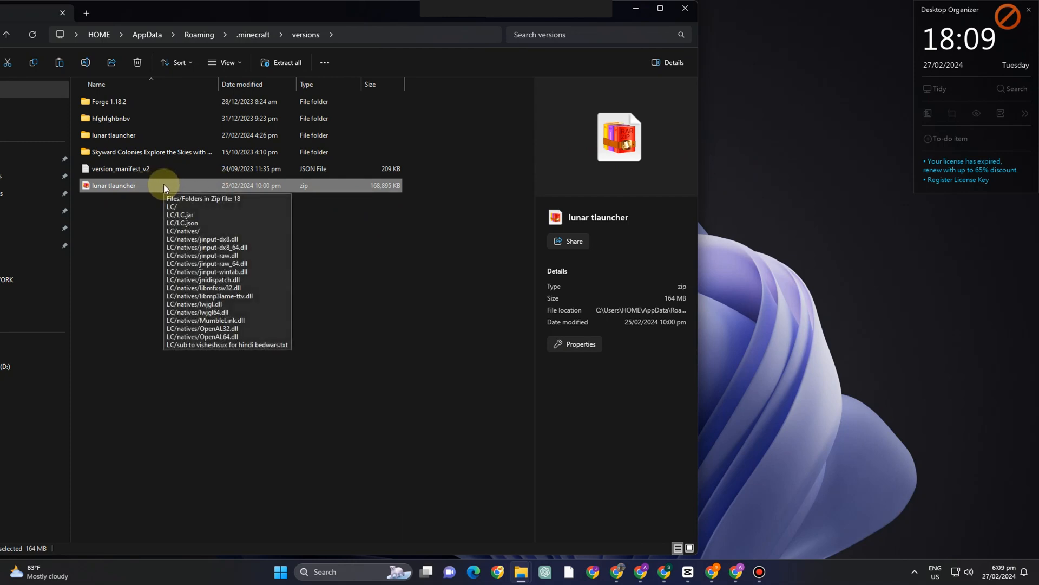
mouse_move(184, 188)
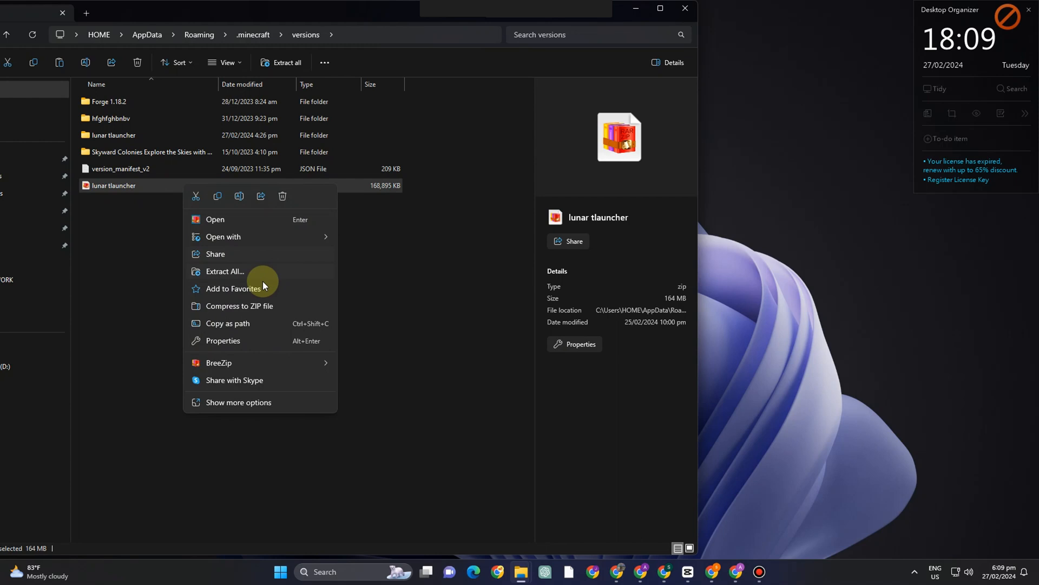
Extract all of the lunar tlauncher zip into its folder, replacing the 16 existing files.
click(225, 270)
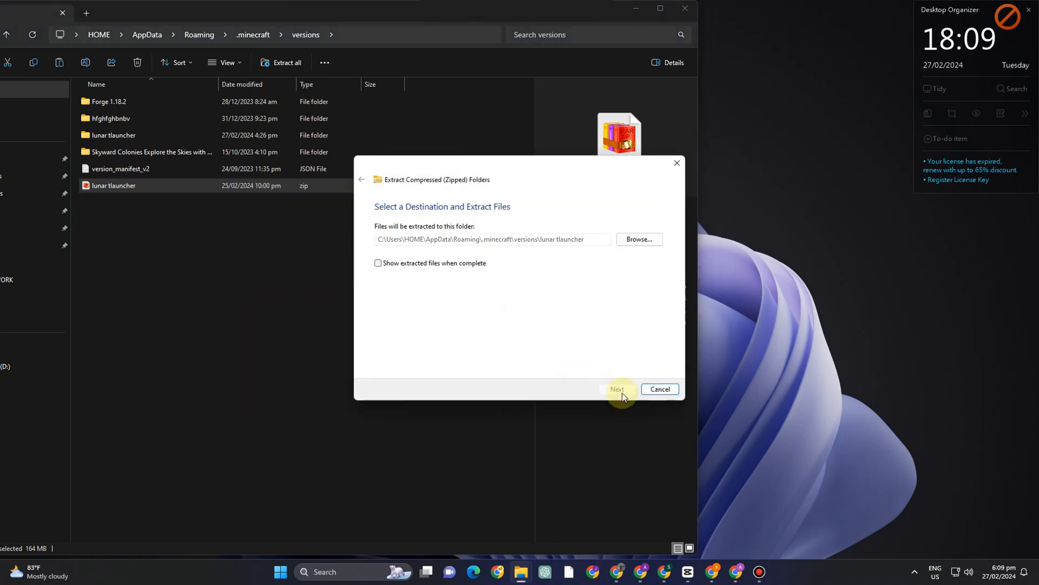
click(617, 389)
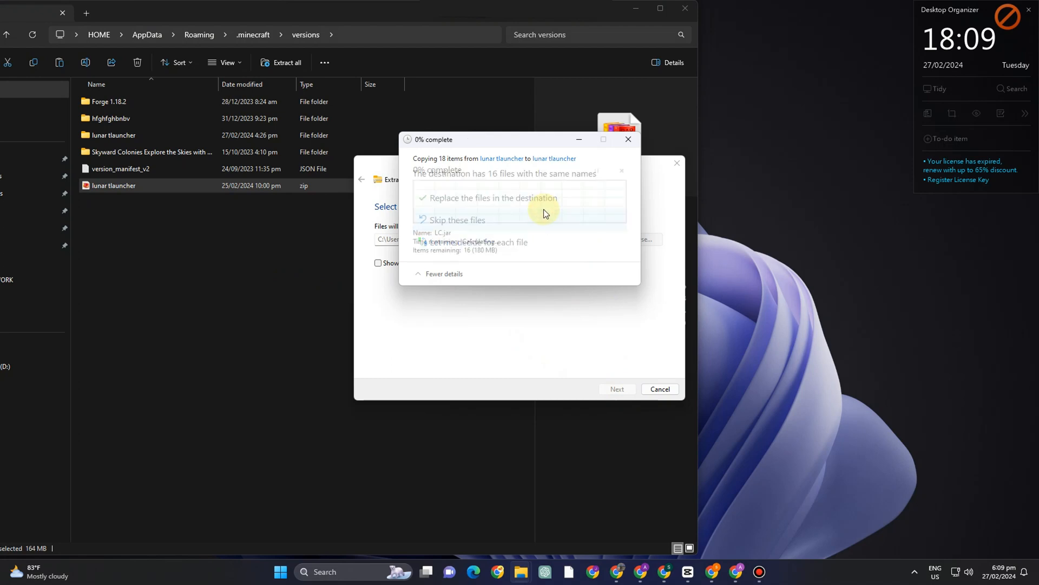
click(162, 186)
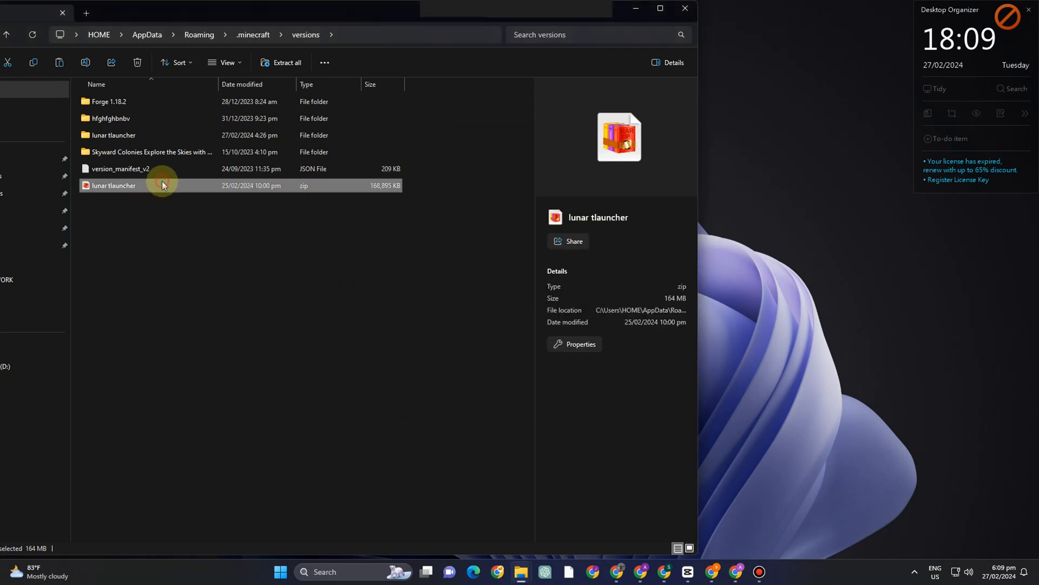
click(287, 63)
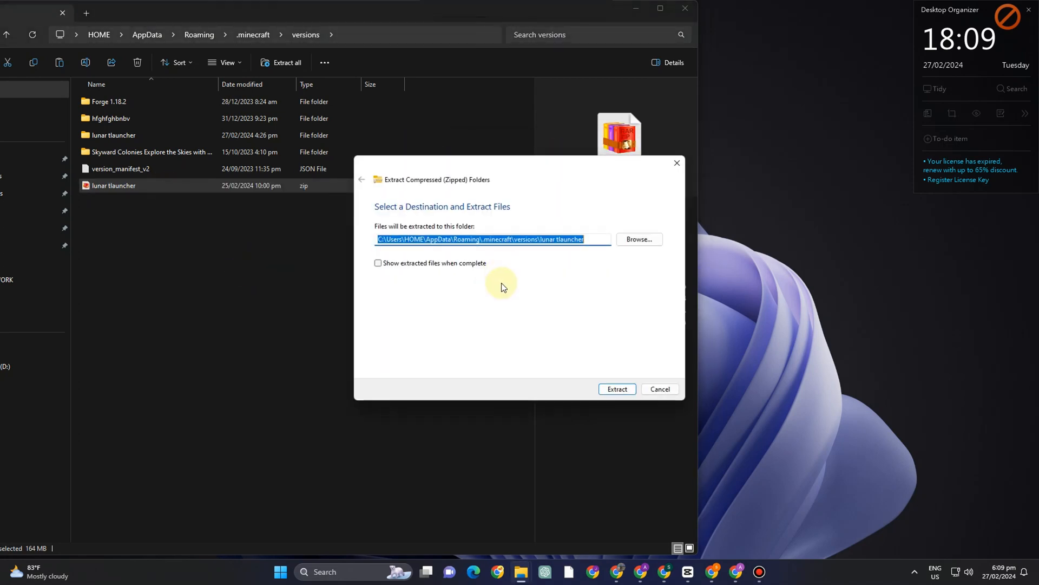
click(617, 389)
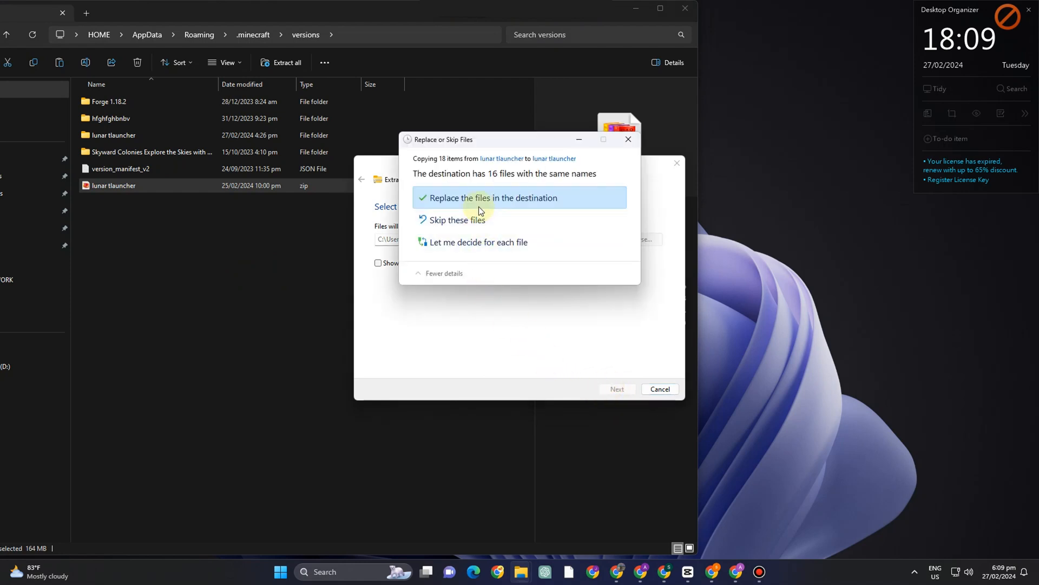
click(493, 197)
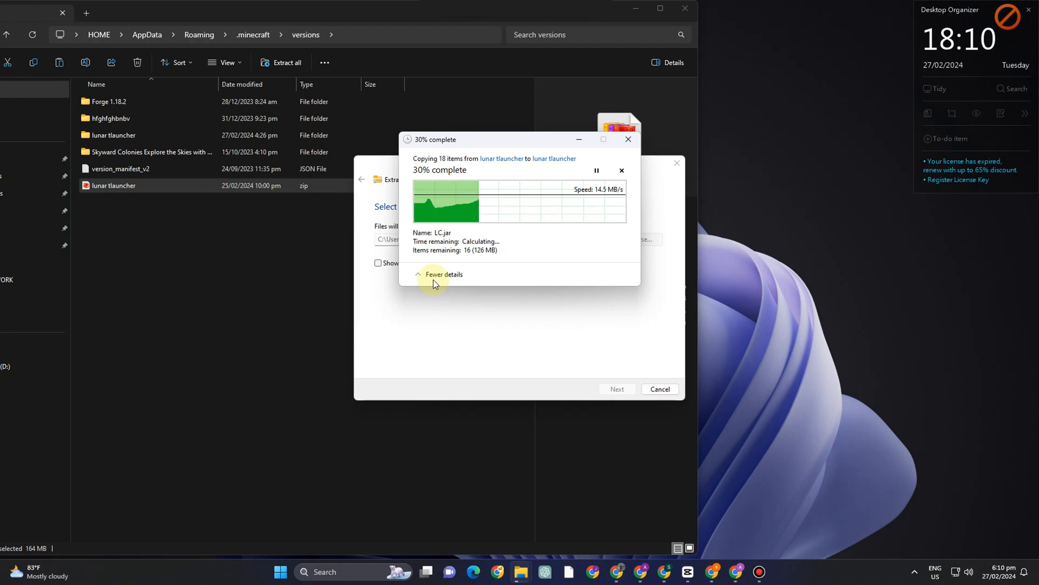
mouse_move(325, 254)
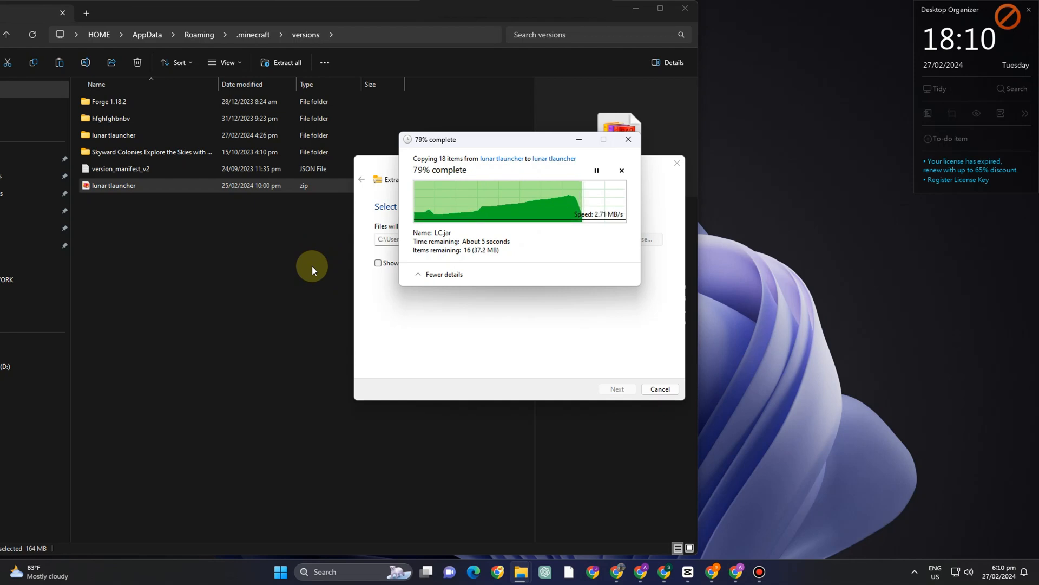
mouse_move(299, 258)
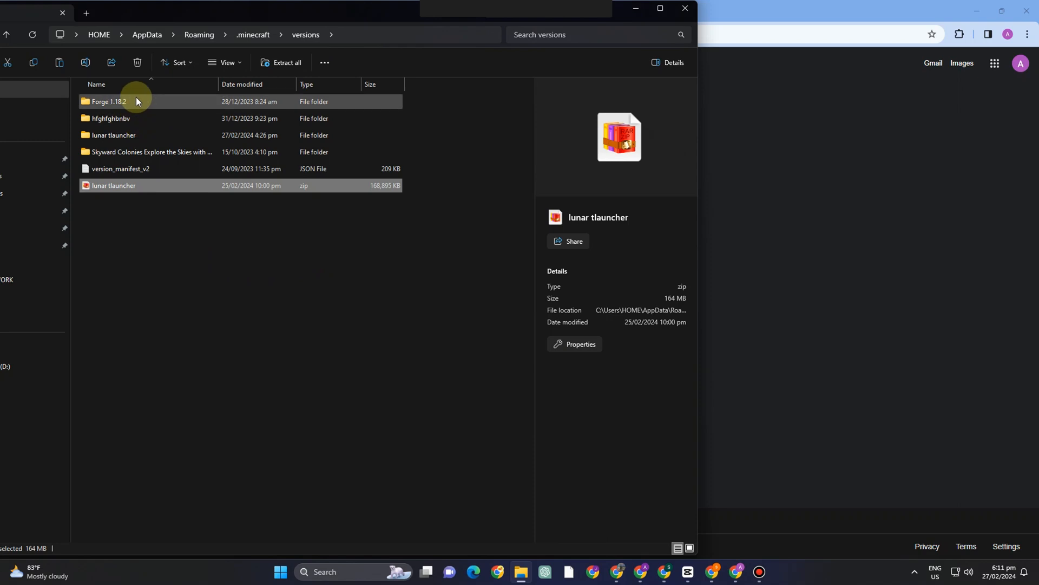
mouse_move(307, 159)
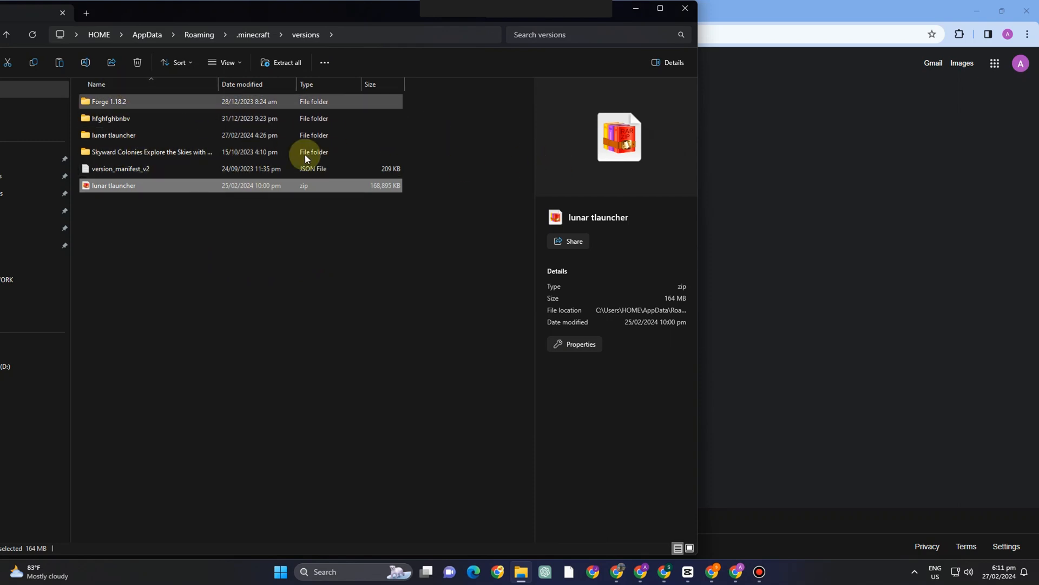
Search Windows for the TLauncher app.
click(359, 572)
text(tlauncher)
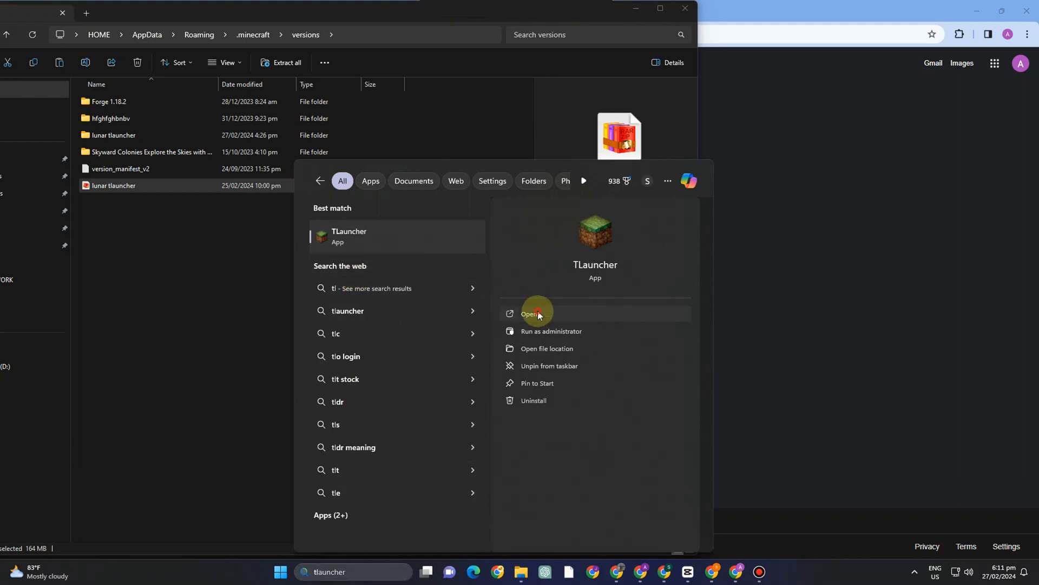
Start TLauncher and choose Release LC from the version list to launch Minecraft.
click(536, 314)
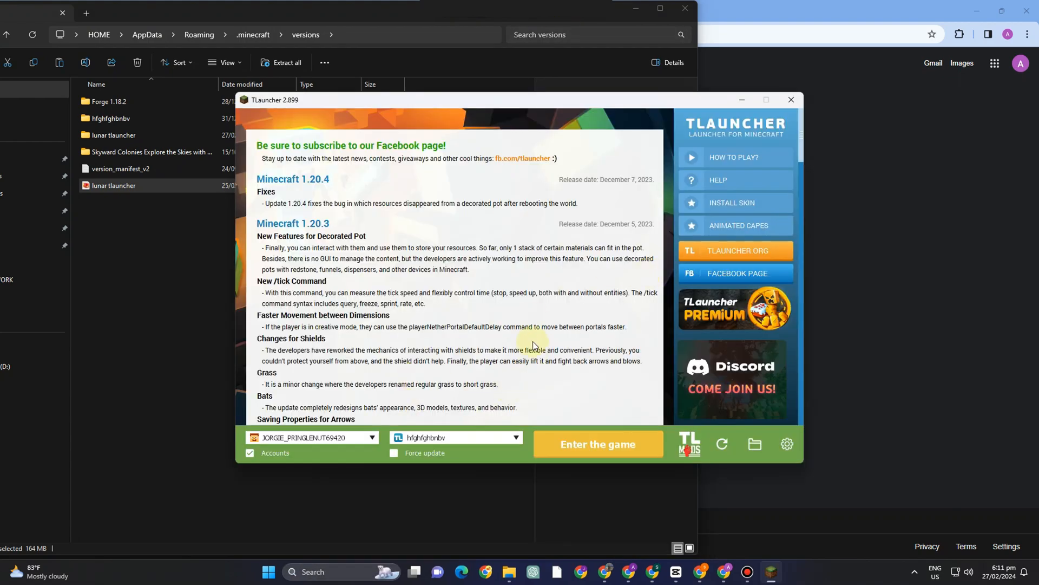
click(513, 437)
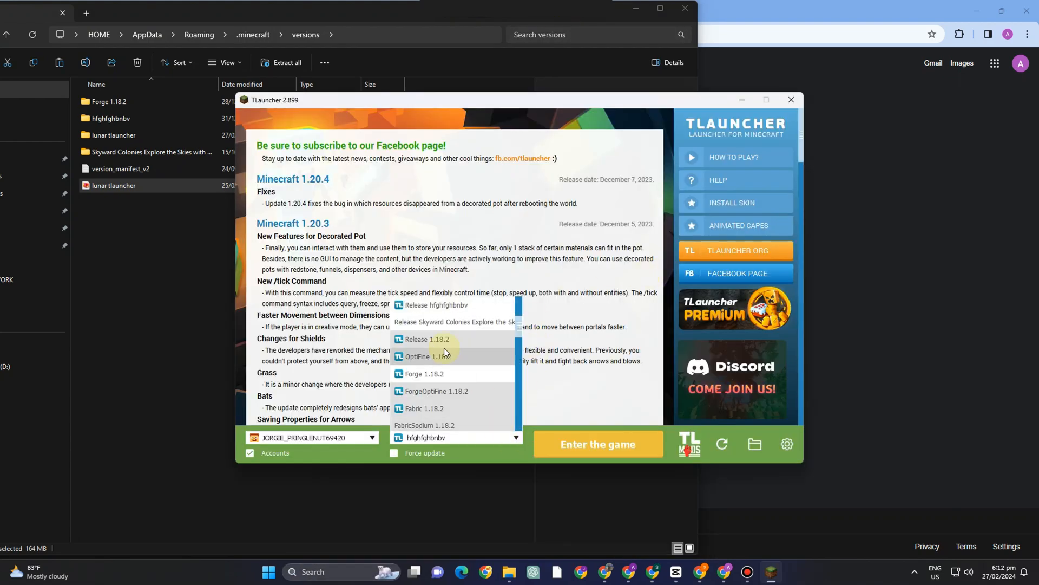
scroll(down, 3)
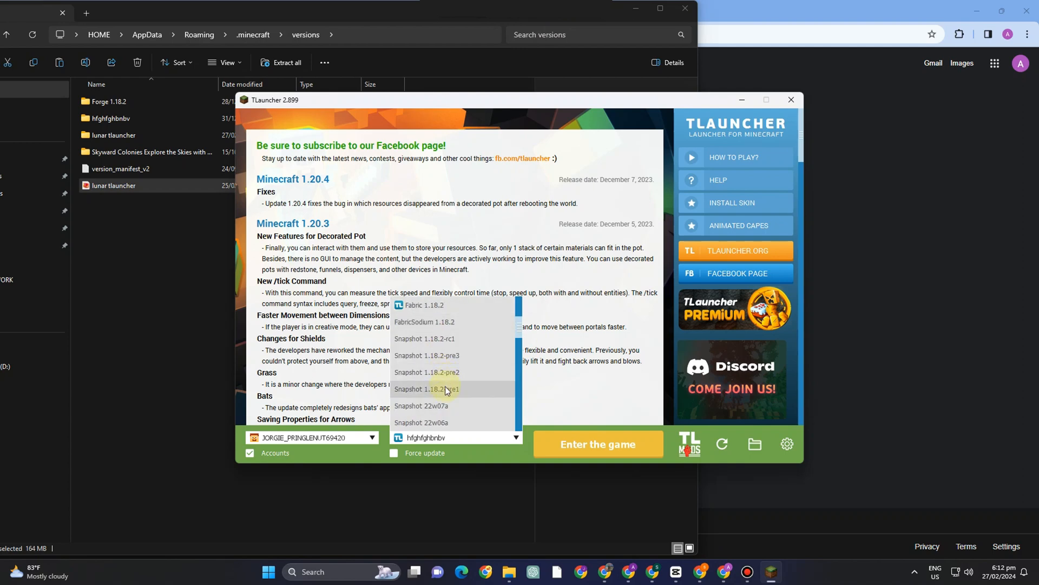
scroll(down, 3)
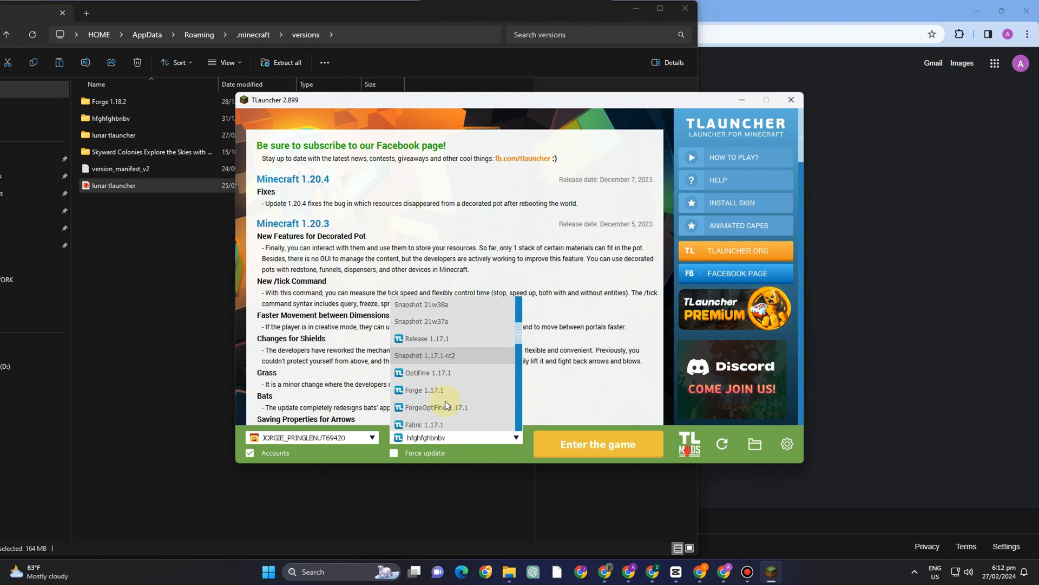
scroll(down, 3)
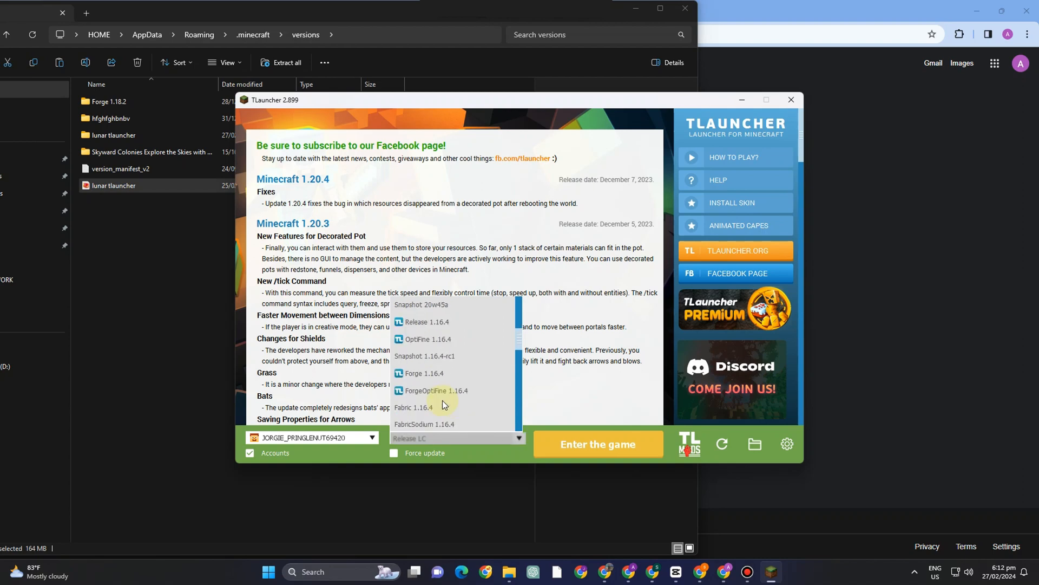
scroll(down, 3)
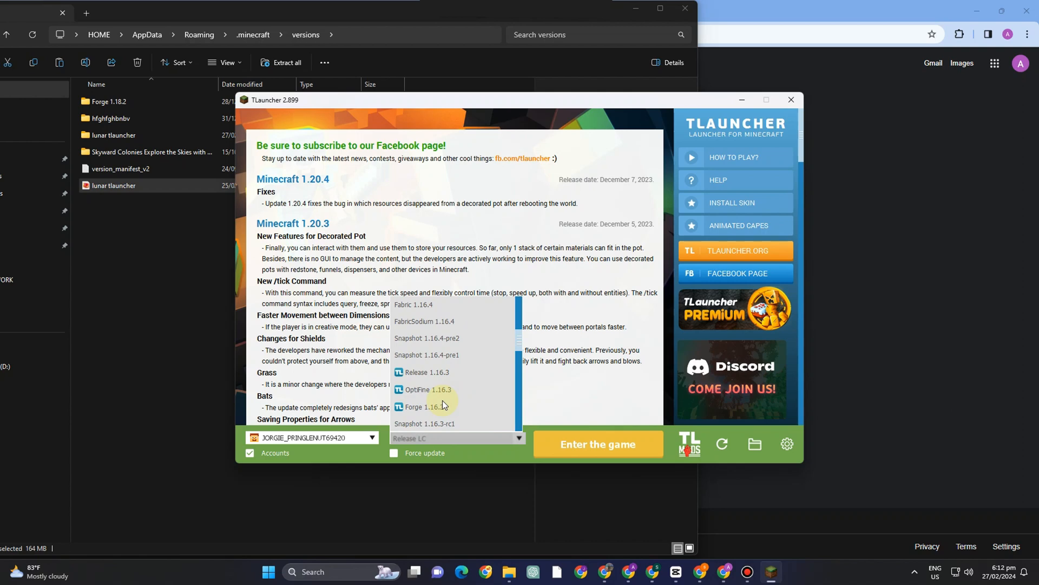
click(598, 444)
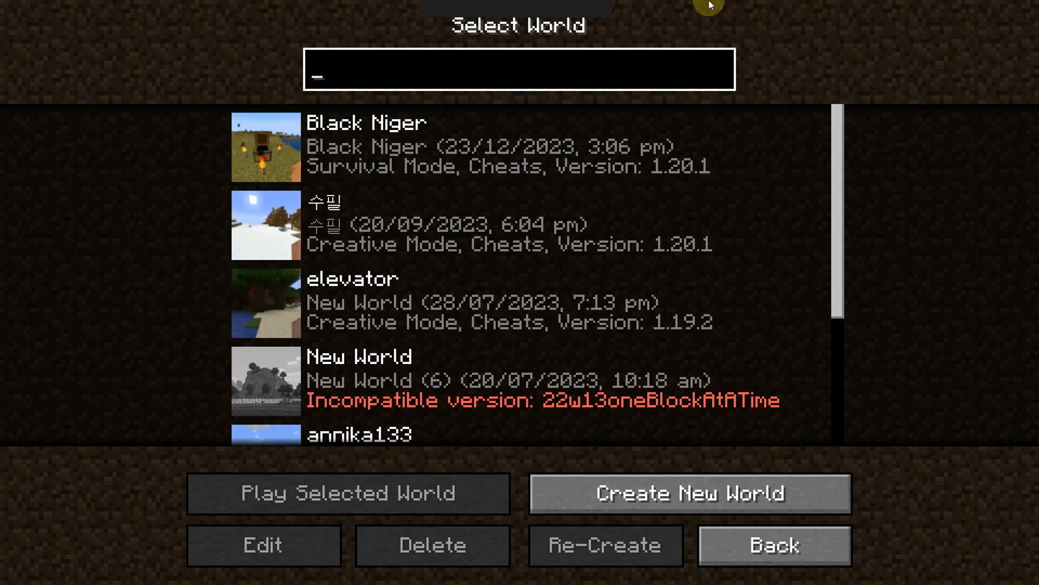
Go back from Select World to the Minecraft 1.20.4 (Modded) title screen.
click(774, 545)
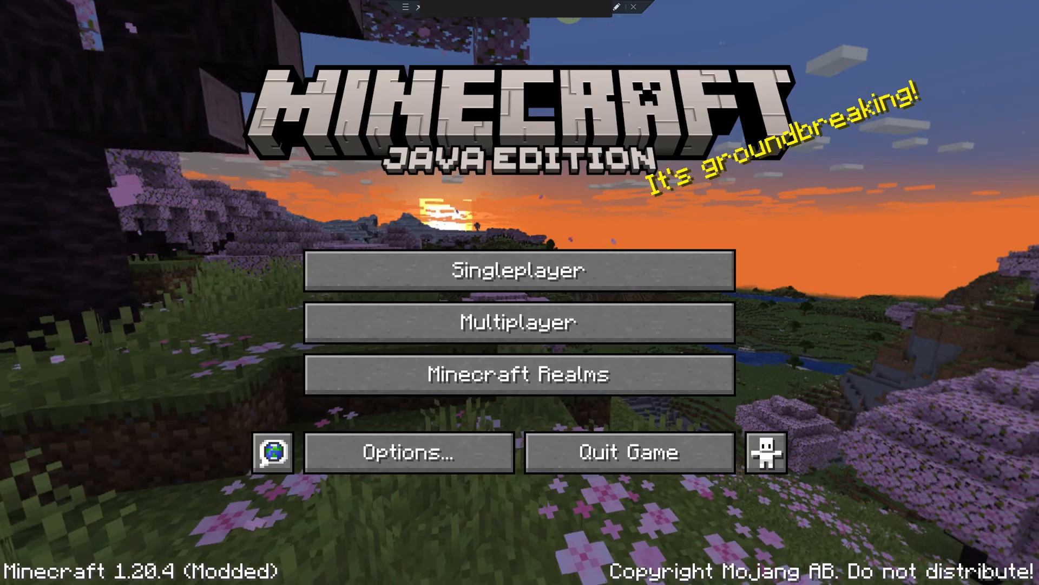